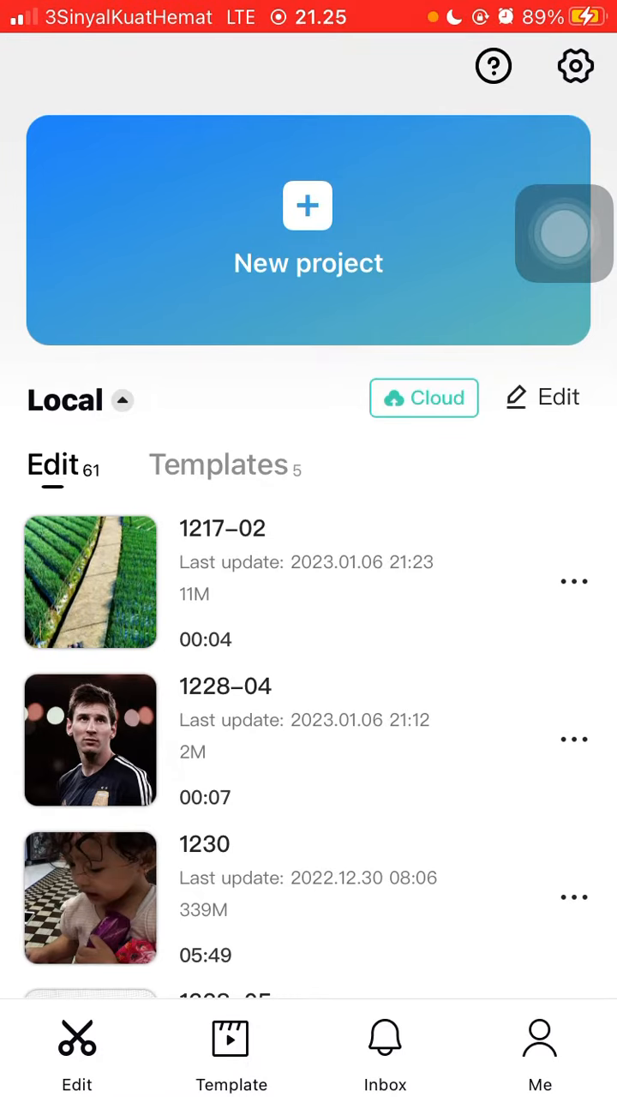
Create a new project from the vertical rice-terrace clip with the motorbike rider.
left_click(89, 582)
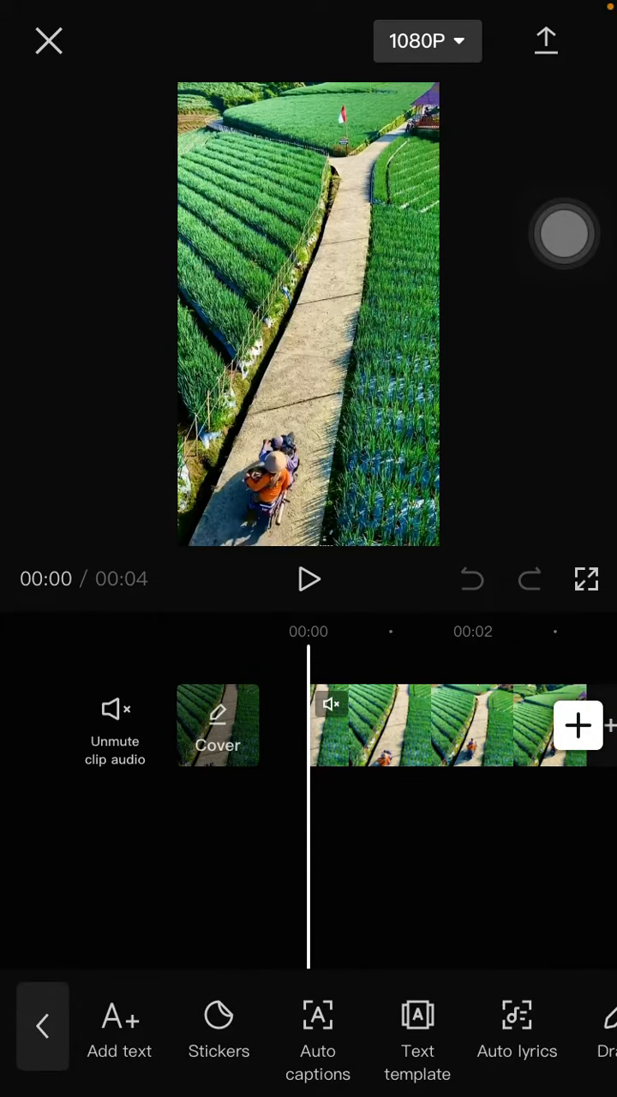
Add a yellow 'Me' caption and drag it down to sit just above the rider at the clip start.
left_click(120, 1025)
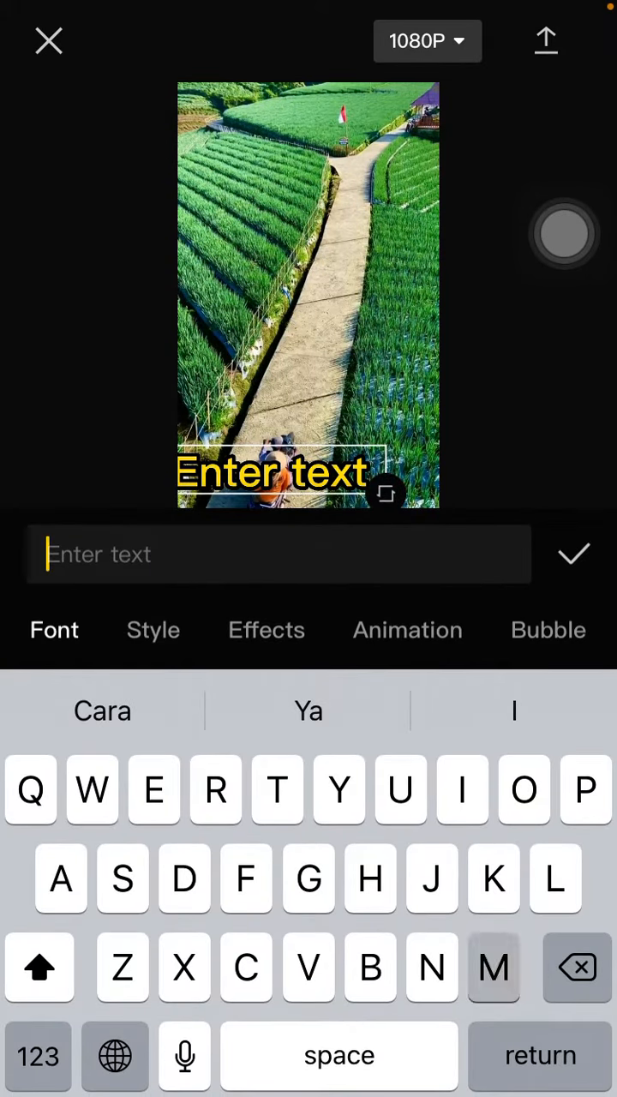
left_click(573, 554)
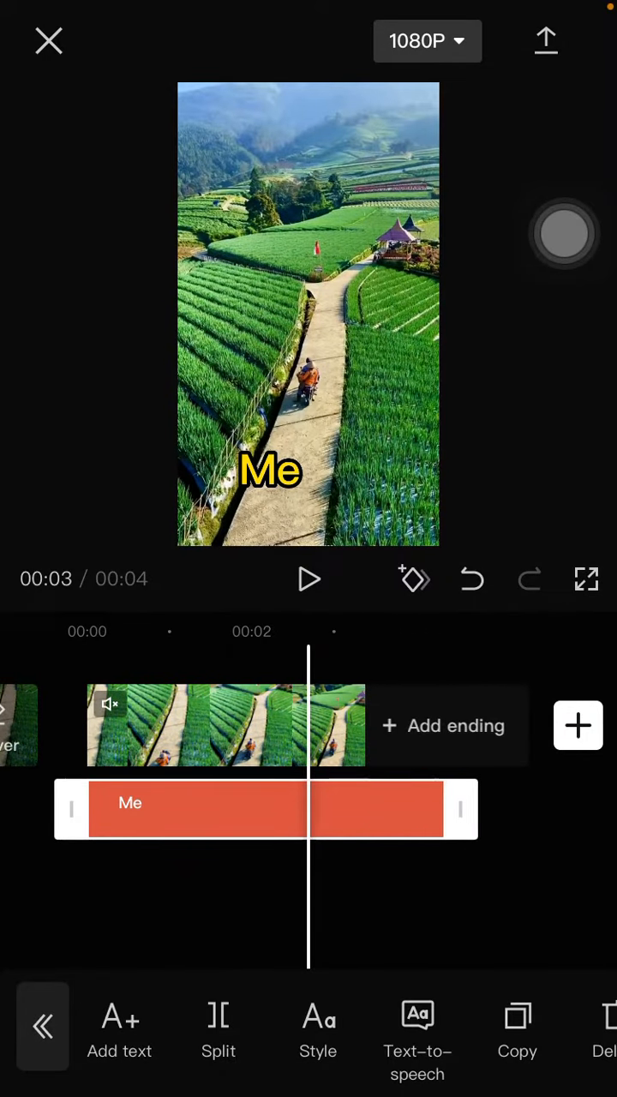
left_click(271, 471)
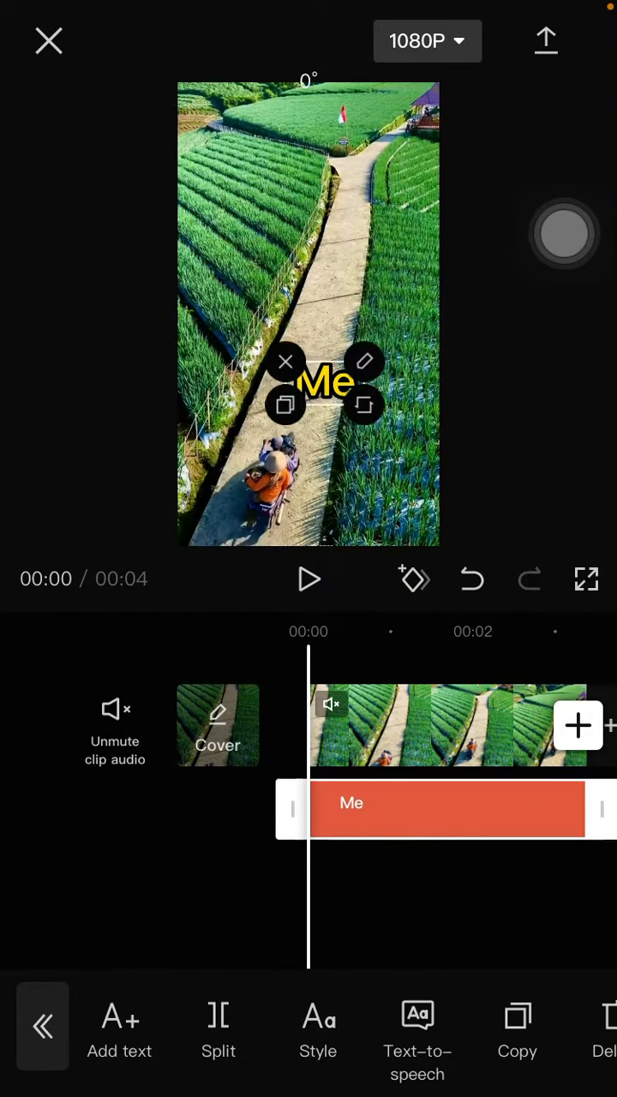
left_click_drag(309, 384, 274, 469)
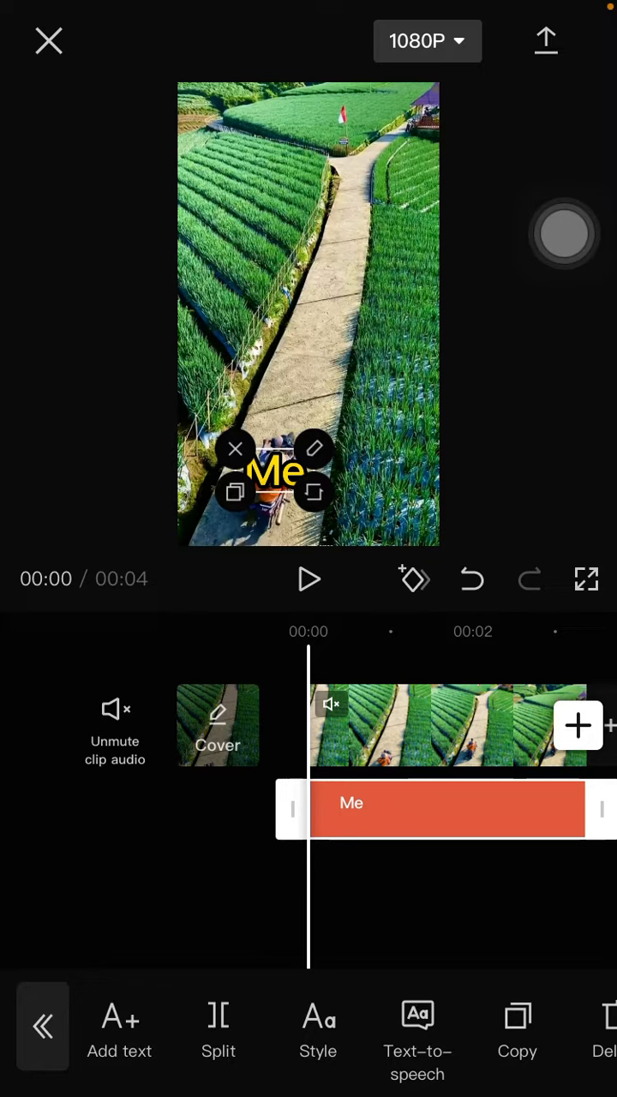
scroll("left", 3)
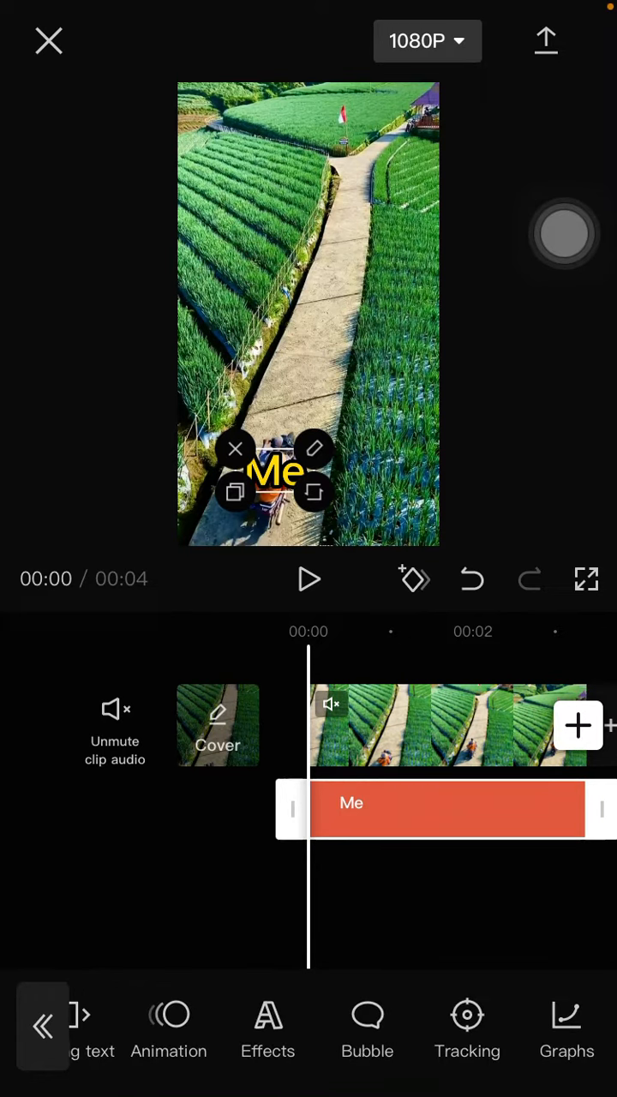
Place the tracking target over the motorbike rider and run motion tracking on the 'Me' caption.
left_click(466, 1028)
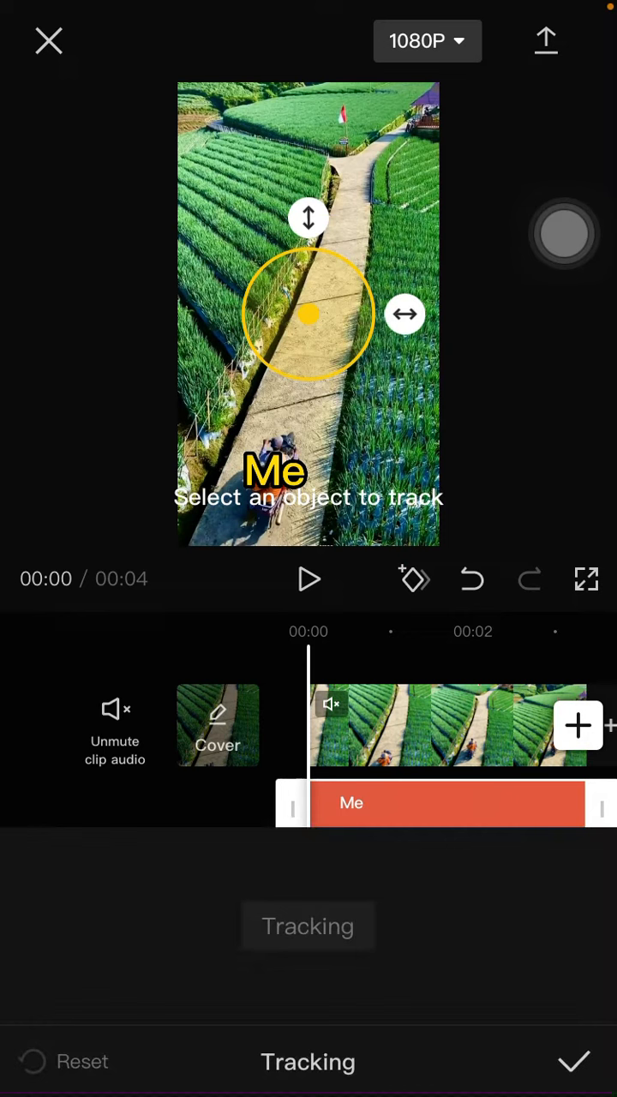
left_click_drag(308, 311, 308, 334)
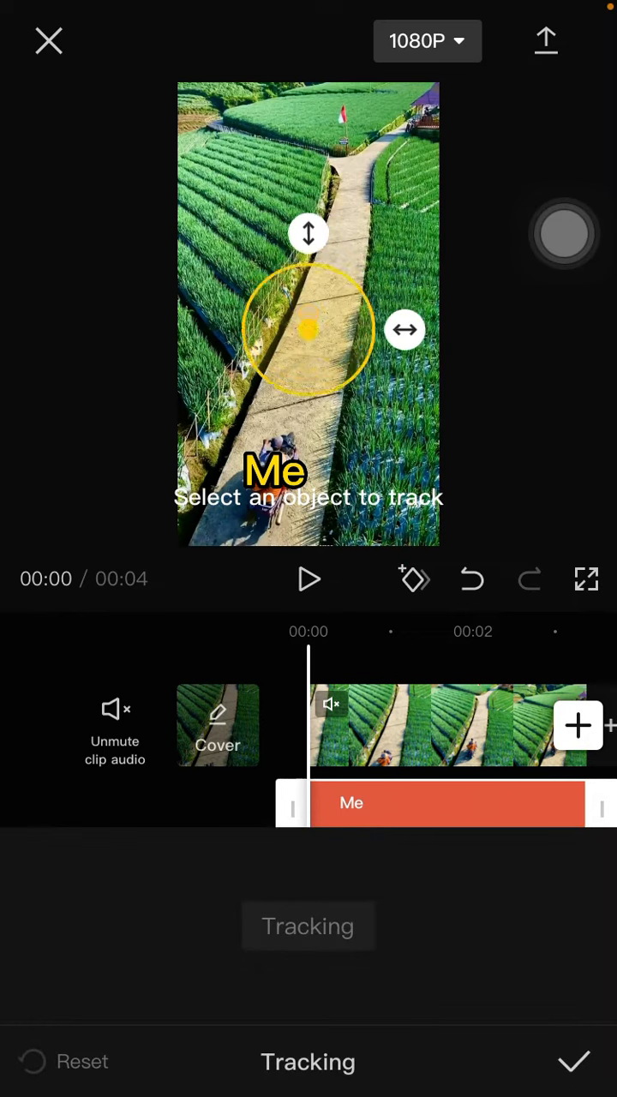
left_click_drag(308, 329, 266, 454)
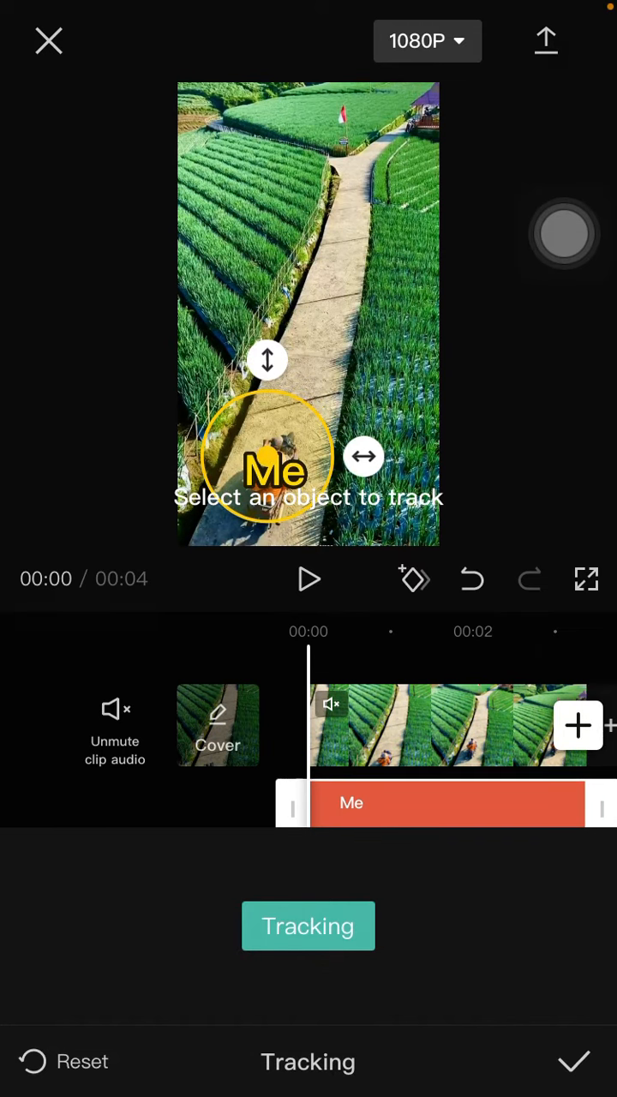
left_click(309, 925)
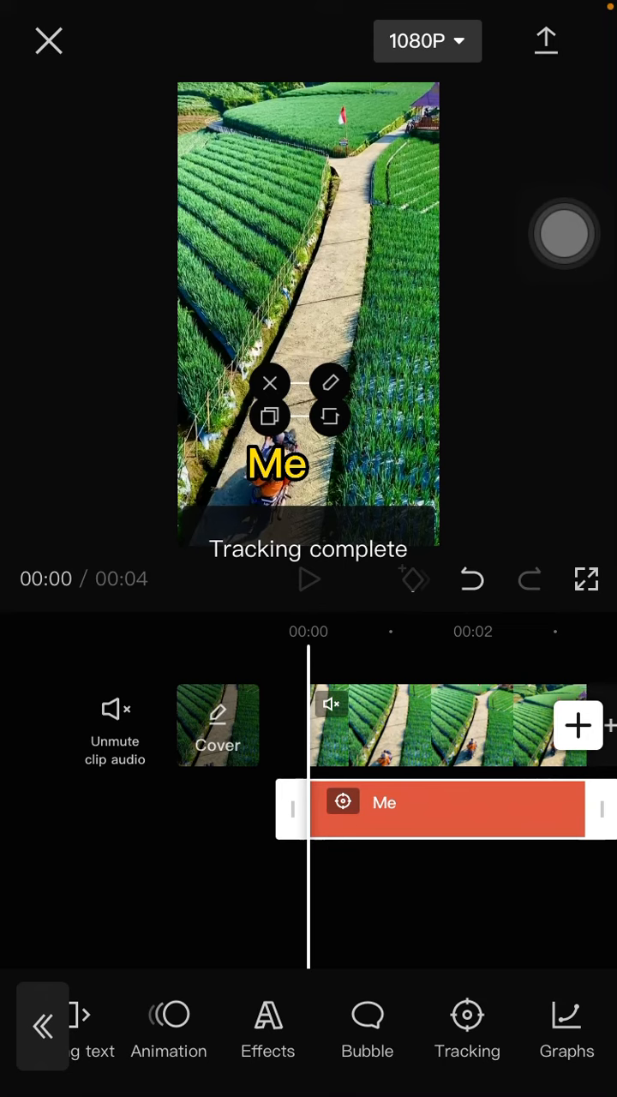
Play the clip full screen and scrub back to mid-clip to check the caption follows the rider.
left_click(309, 579)
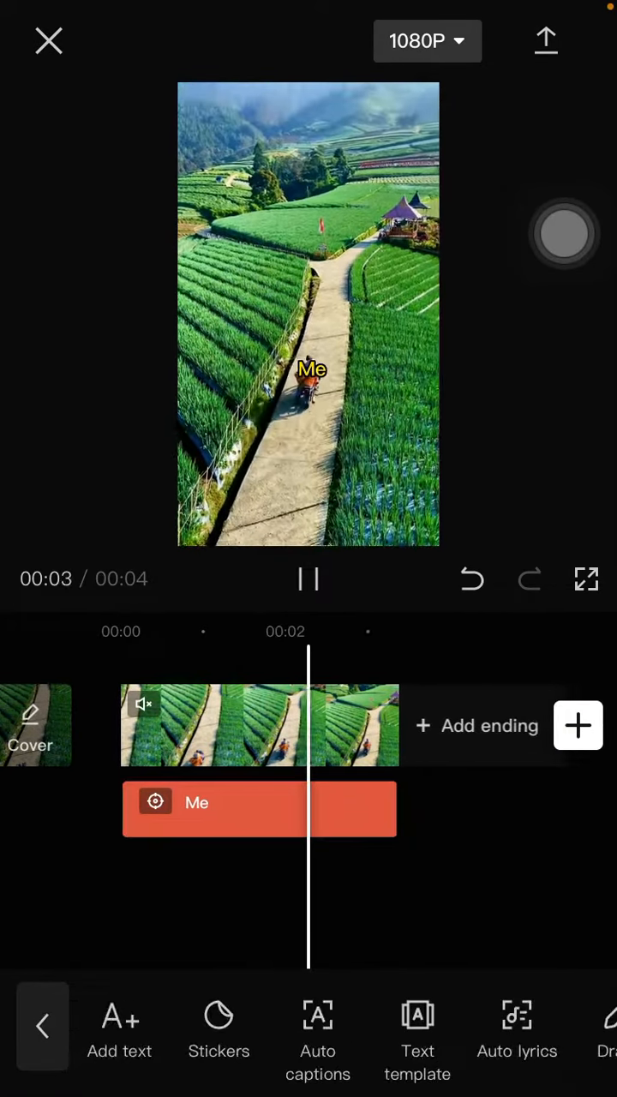
left_click(586, 579)
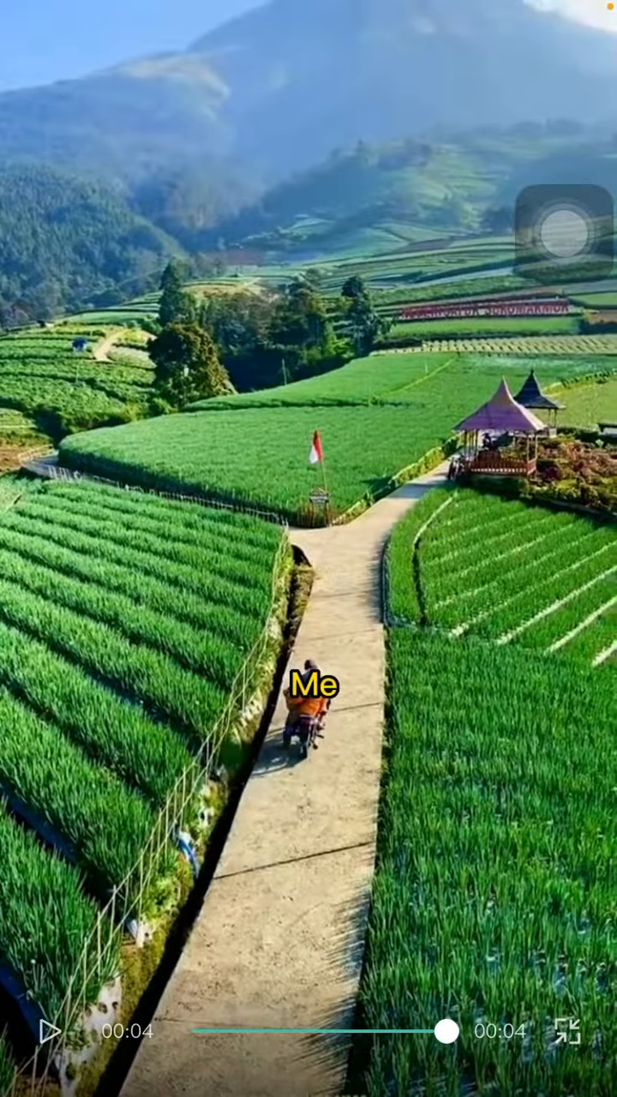
left_click_drag(445, 1053, 319, 1053)
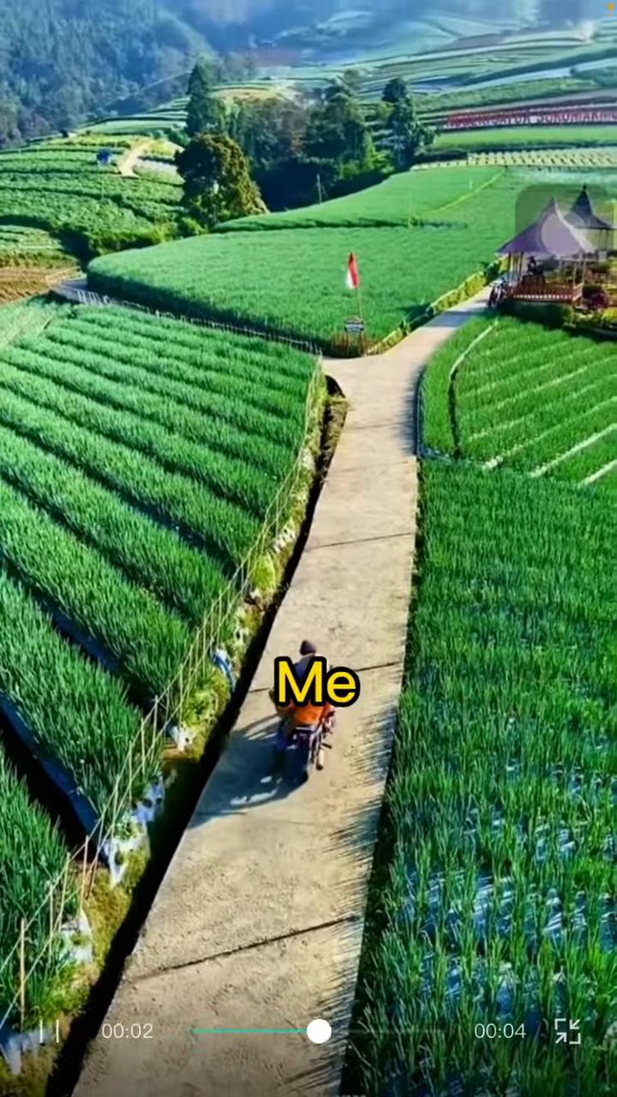